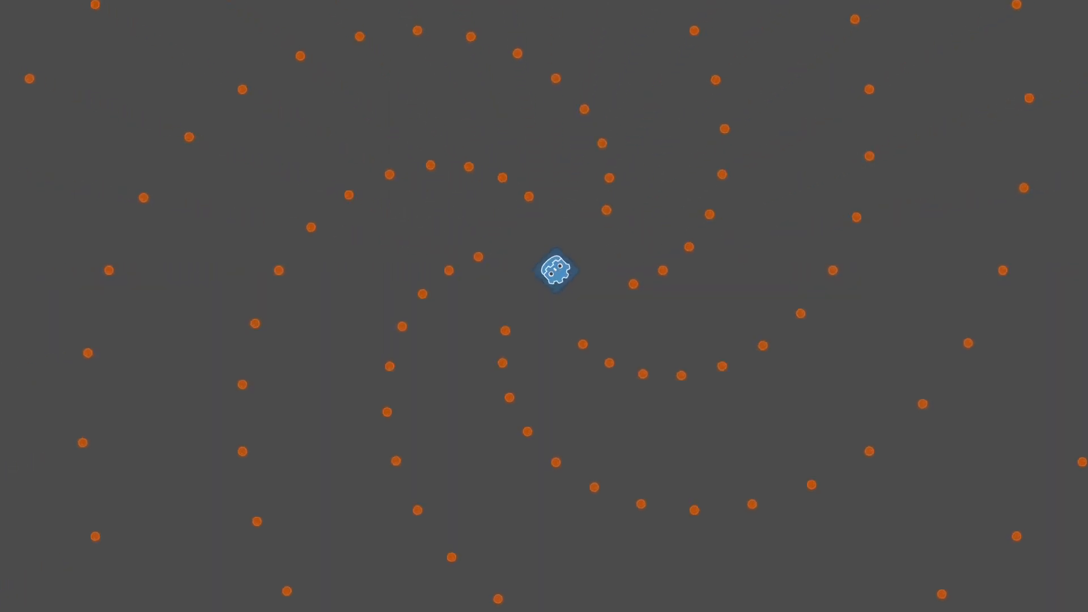
- Bring up the Project menu from the editor with the cube_node1 scene loaded
{"action": "left_click", "coordinate": [76, 16]}
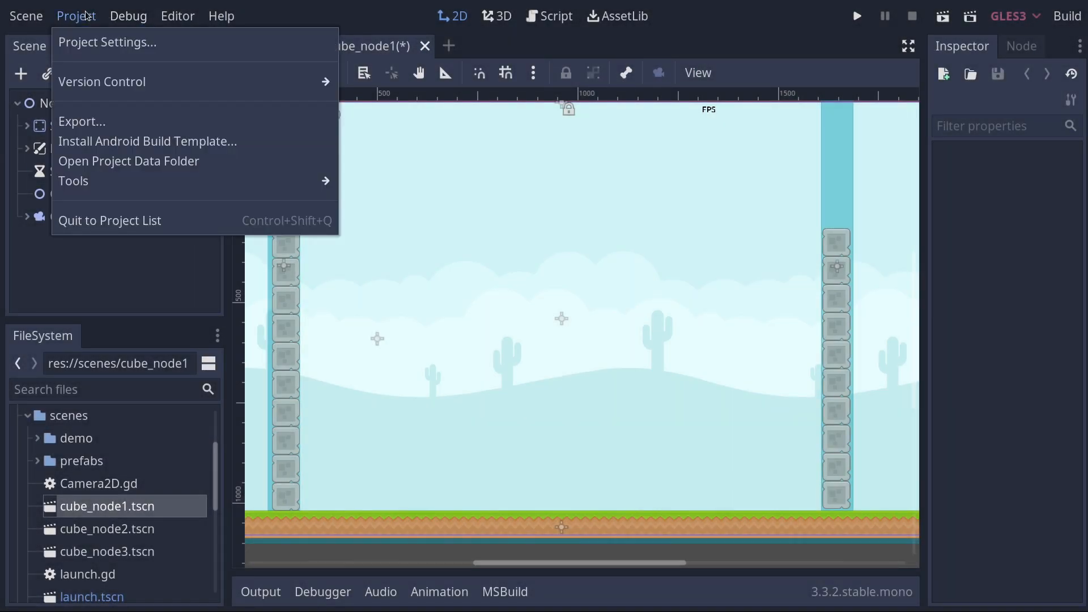
- In Project Settings under Physics > Common, set Physics Fps to 50
{"action": "left_click", "coordinate": [107, 42]}
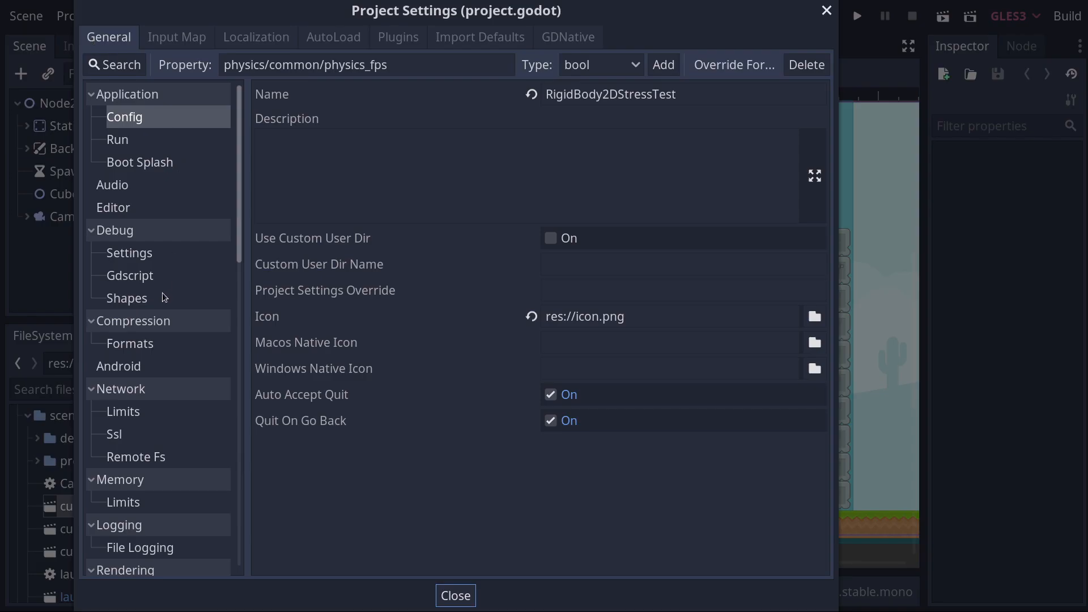
{"action": "scroll", "scroll_direction": "down", "scroll_amount": 3}
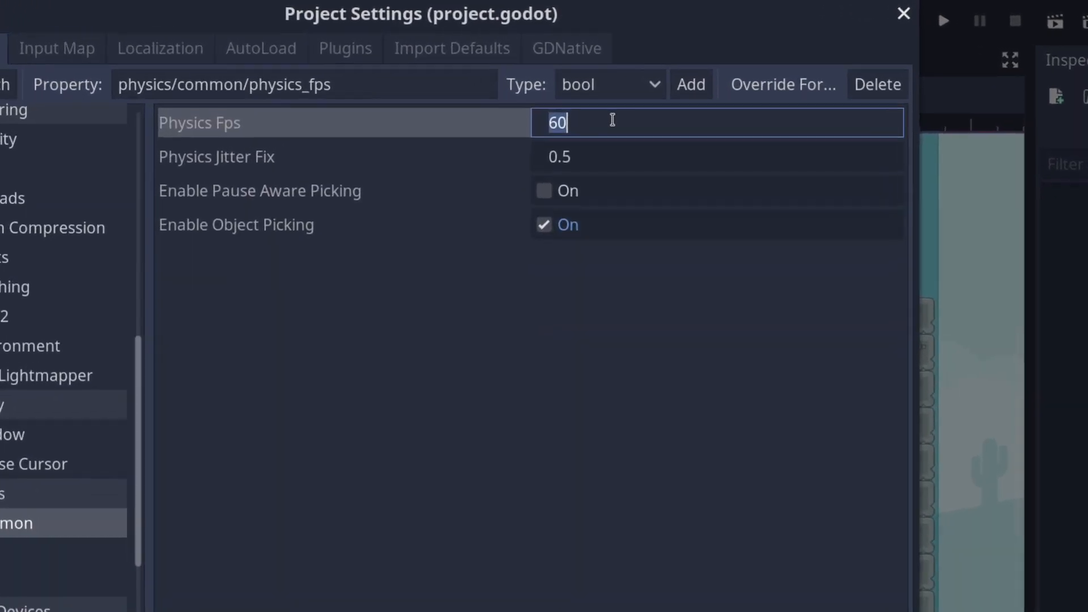
{"action": "type", "text": "50"}
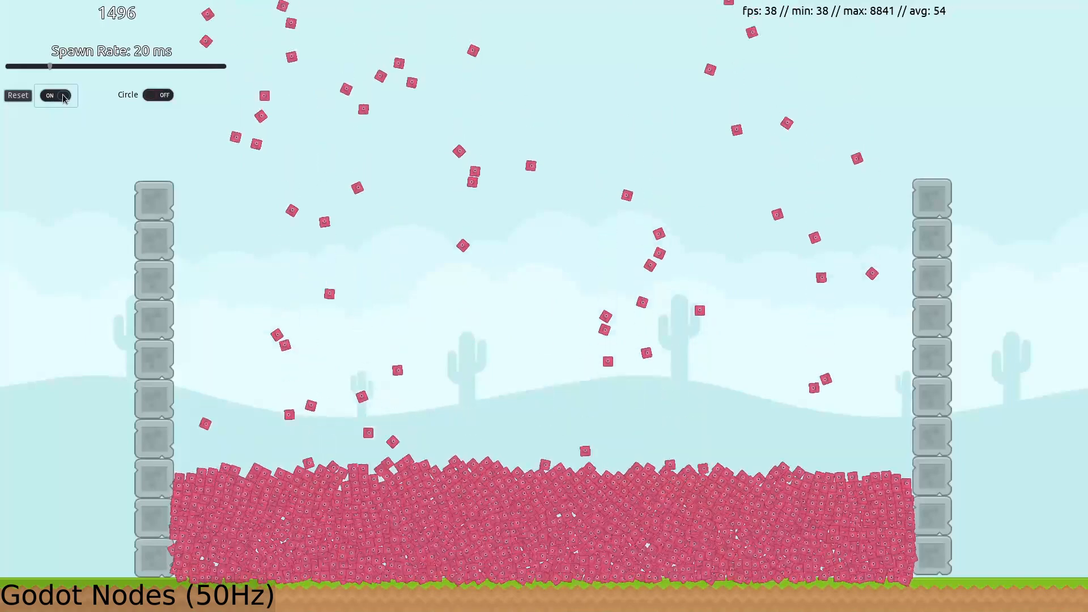
- Turn the spawn toggle OFF once about 1,500 boxes have piled up at 50 Hz
{"action": "left_click", "coordinate": [56, 95]}
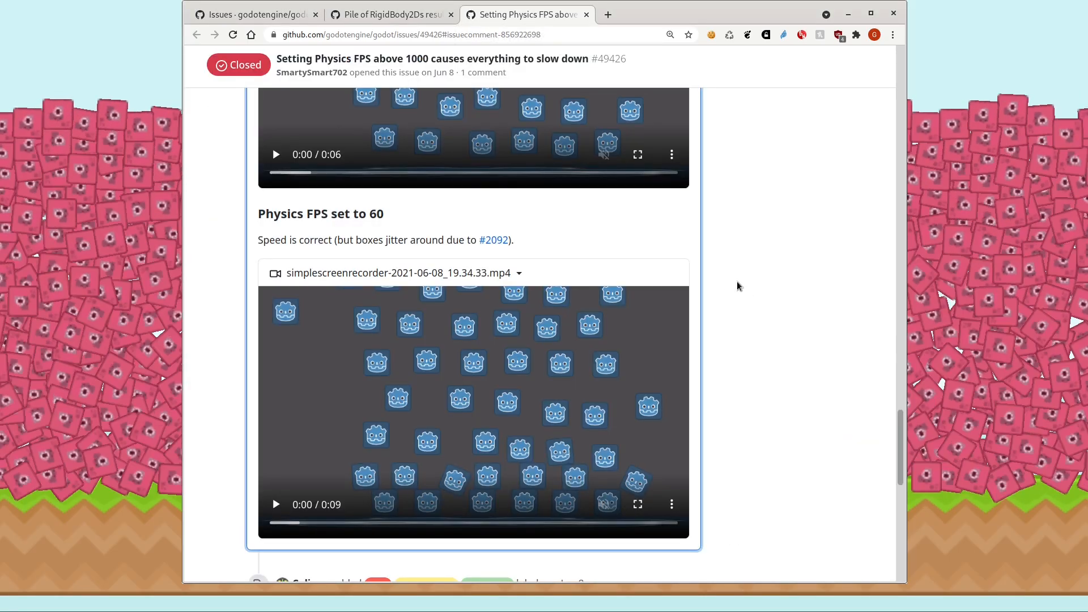
- Scroll through the comparison videos in GitHub issue #49426 on physics-FPS slowdown
{"action": "scroll", "scroll_direction": "down", "scroll_amount": 3}
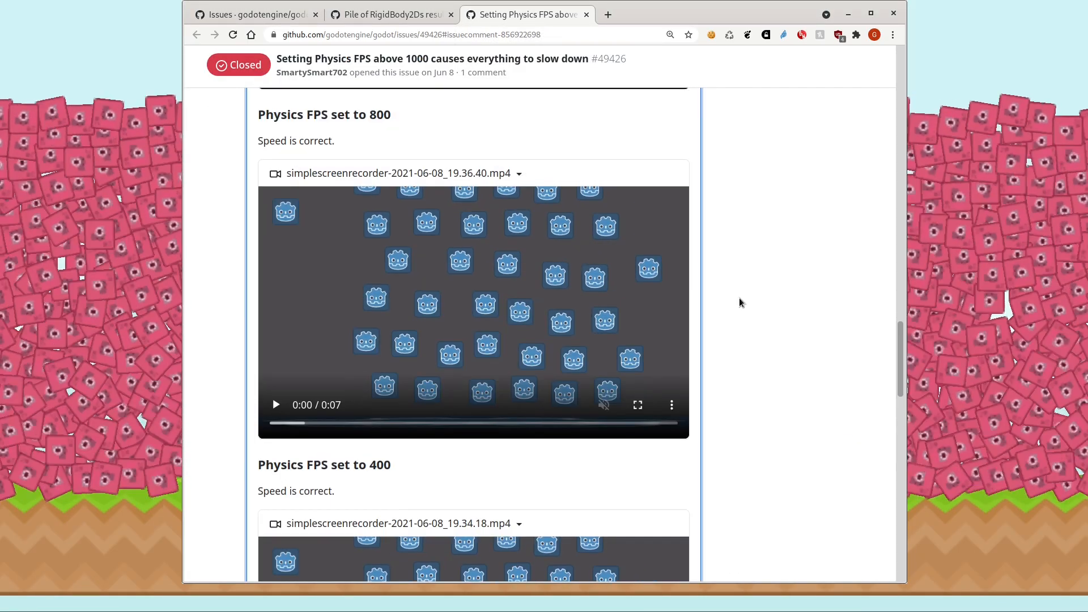
{"action": "scroll", "scroll_direction": "down", "scroll_amount": 3}
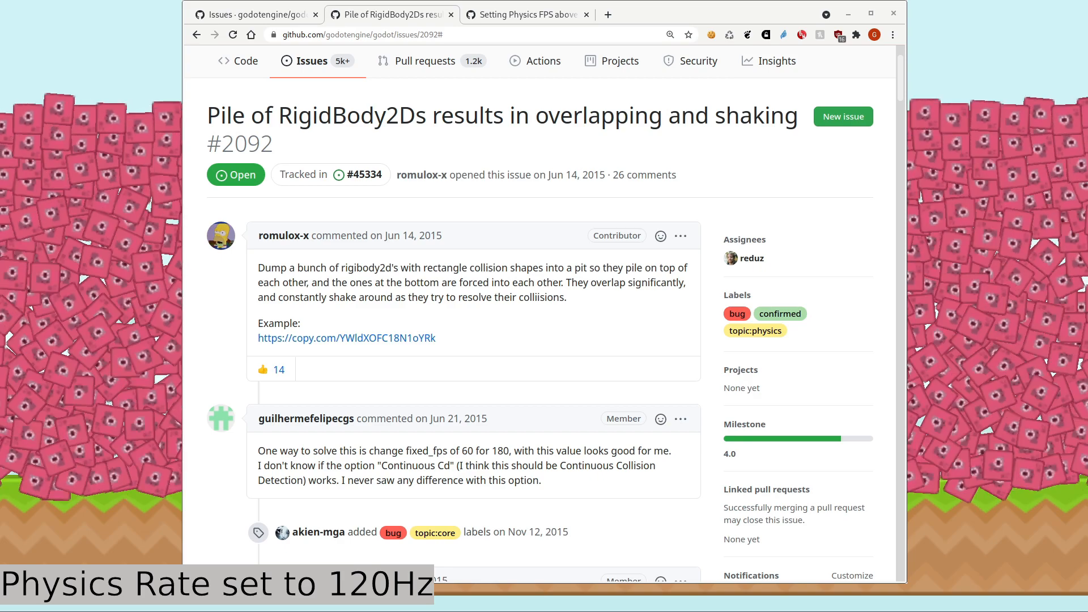
{"action": "mouse_move", "coordinate": [528, 14]}
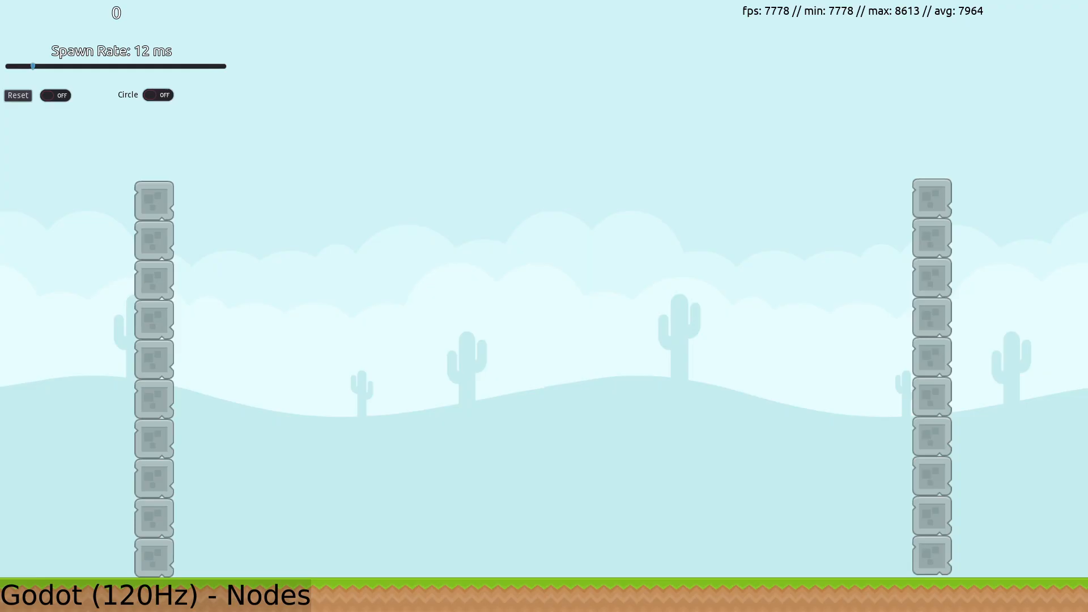
- Spawn boxes at 120 Hz until about 1,822 collapse the frame rate, stop spawning and reset
{"action": "left_click", "coordinate": [55, 95]}
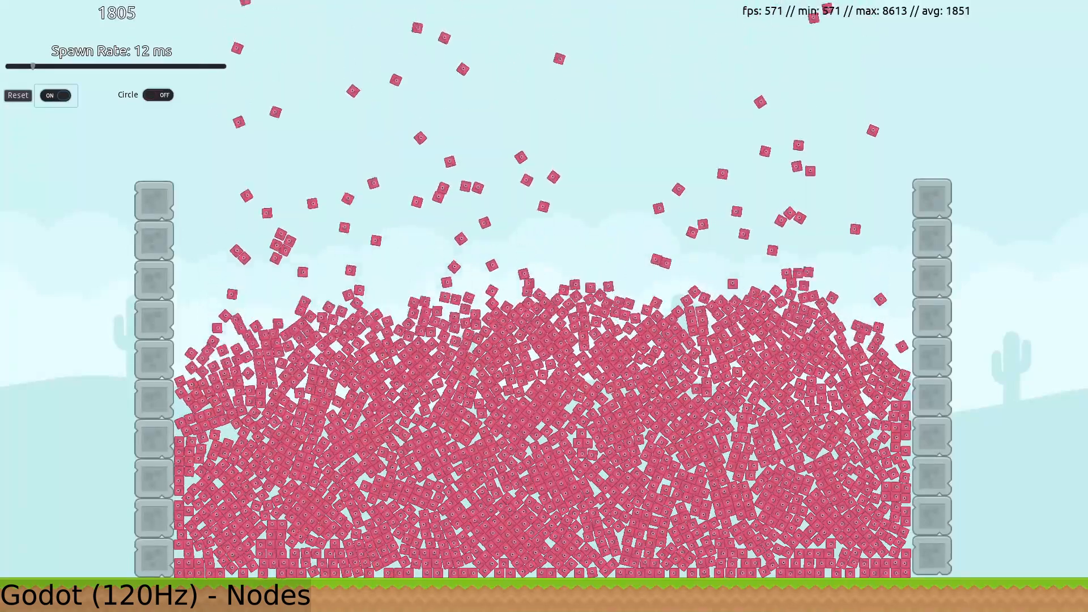
{"action": "left_click", "coordinate": [55, 95]}
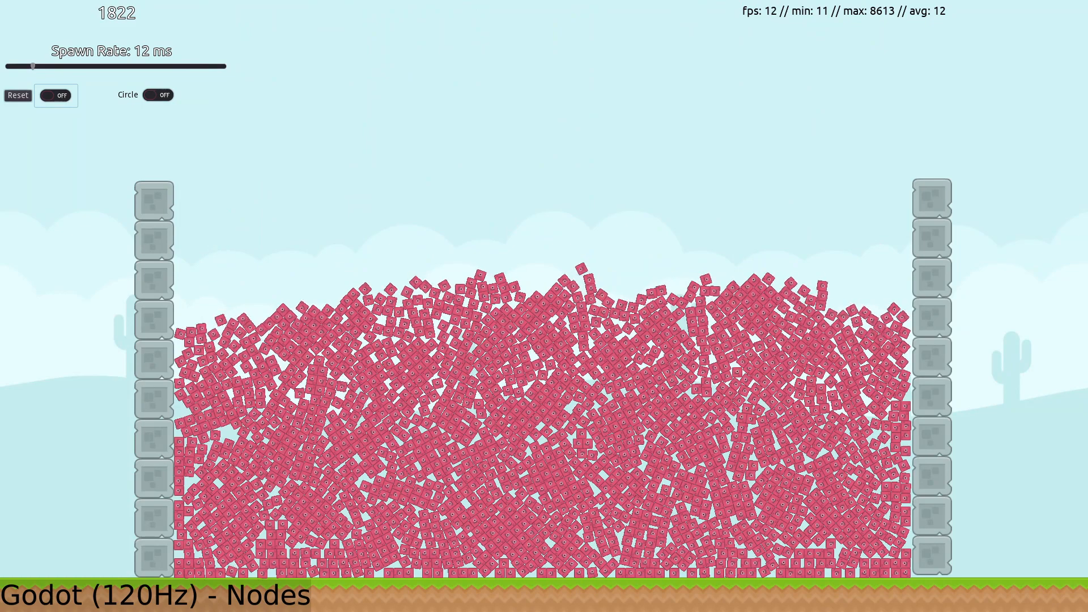
{"action": "left_click", "coordinate": [19, 95]}
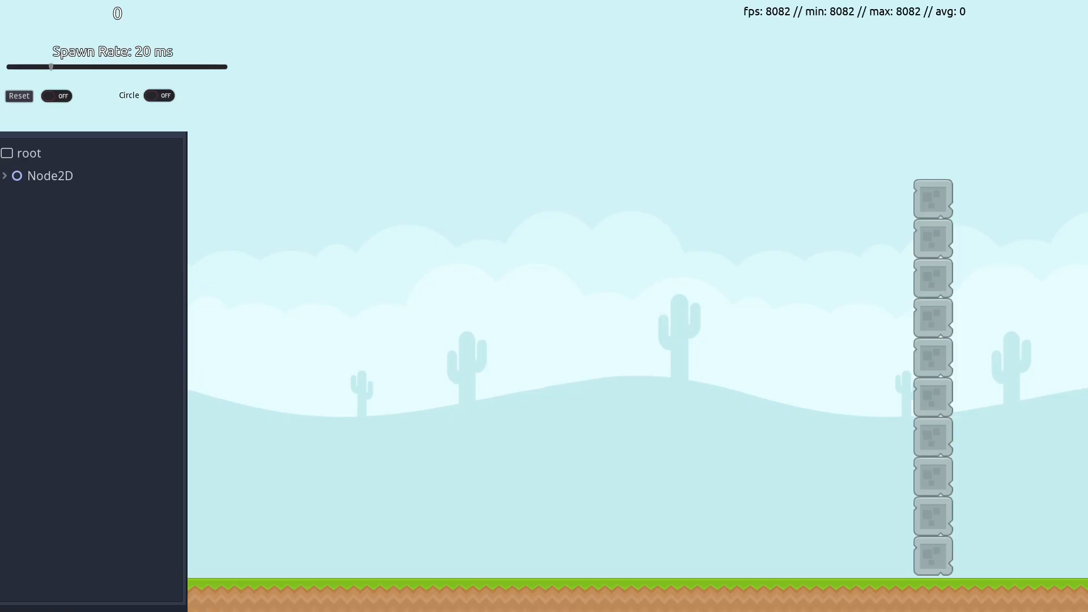
- Start a fresh spawning run and expand Node2D in the remote scene tree
{"action": "left_click", "coordinate": [56, 95]}
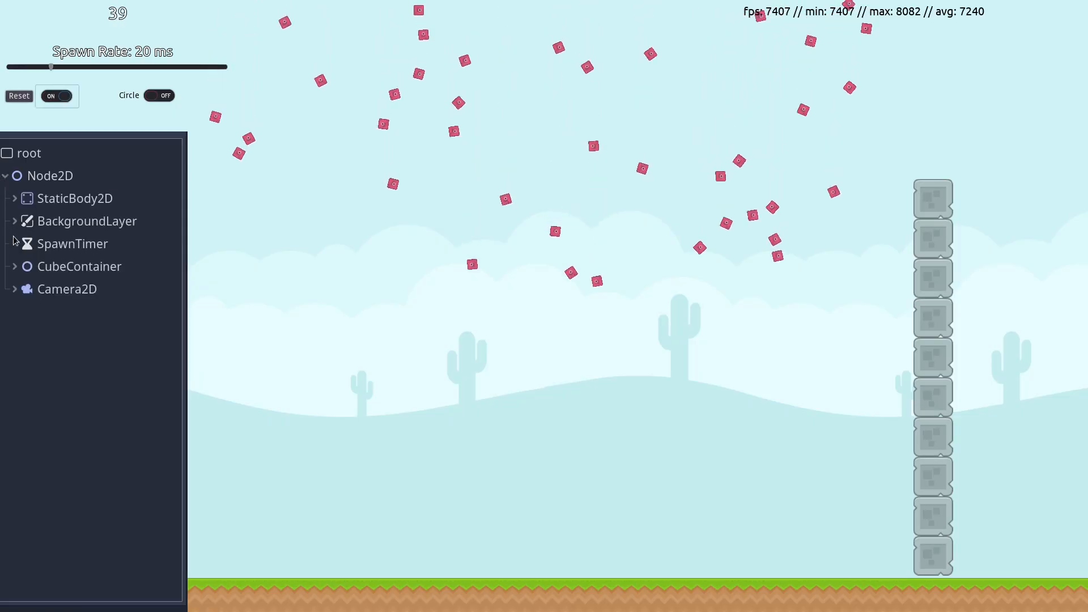
{"action": "left_click", "coordinate": [14, 265]}
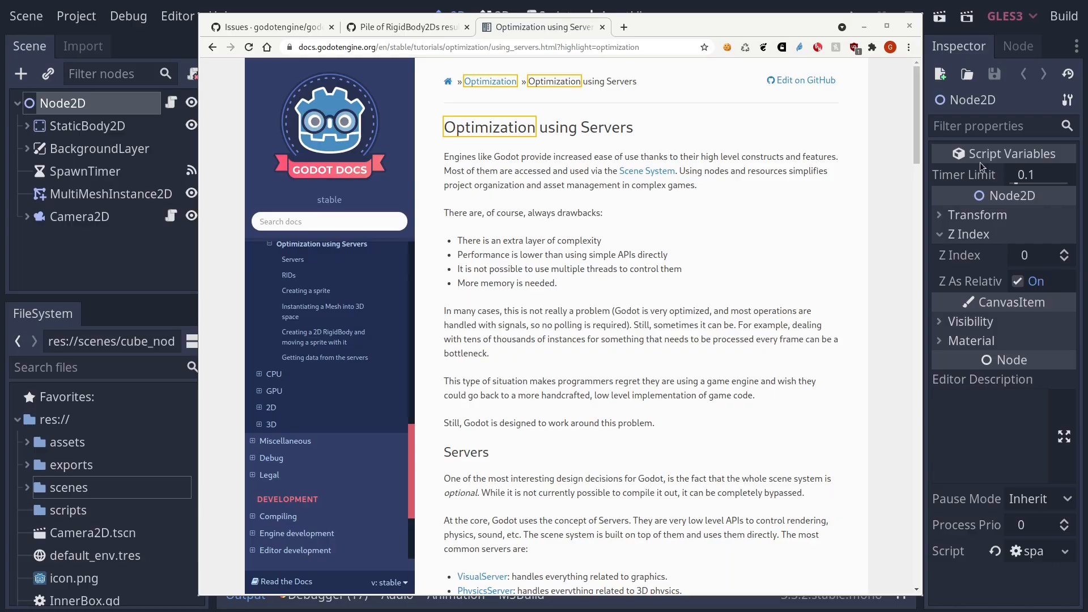
- Scroll the Optimization using Servers docs page past the Servers section down to RIDs
{"action": "scroll", "scroll_direction": "down", "scroll_amount": 3}
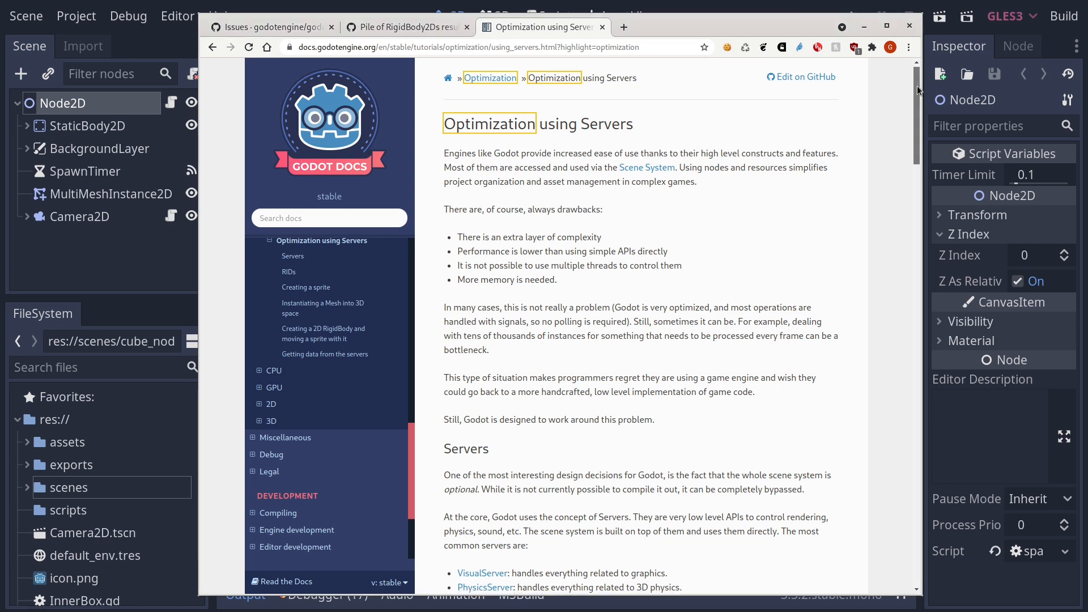
{"action": "scroll", "scroll_direction": "down", "scroll_amount": 3}
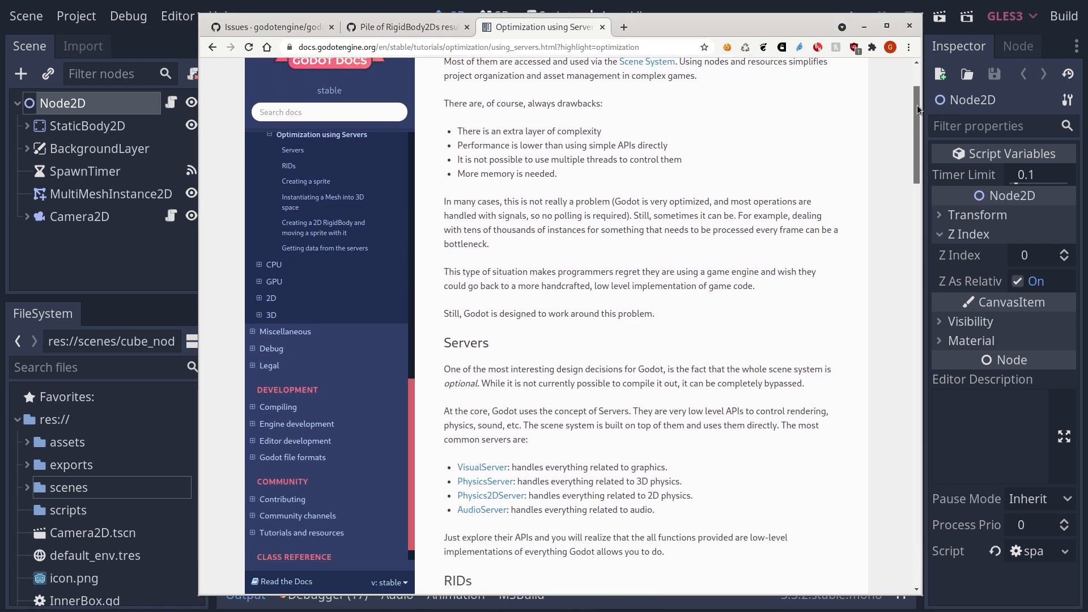
{"action": "scroll", "scroll_direction": "down", "scroll_amount": 3}
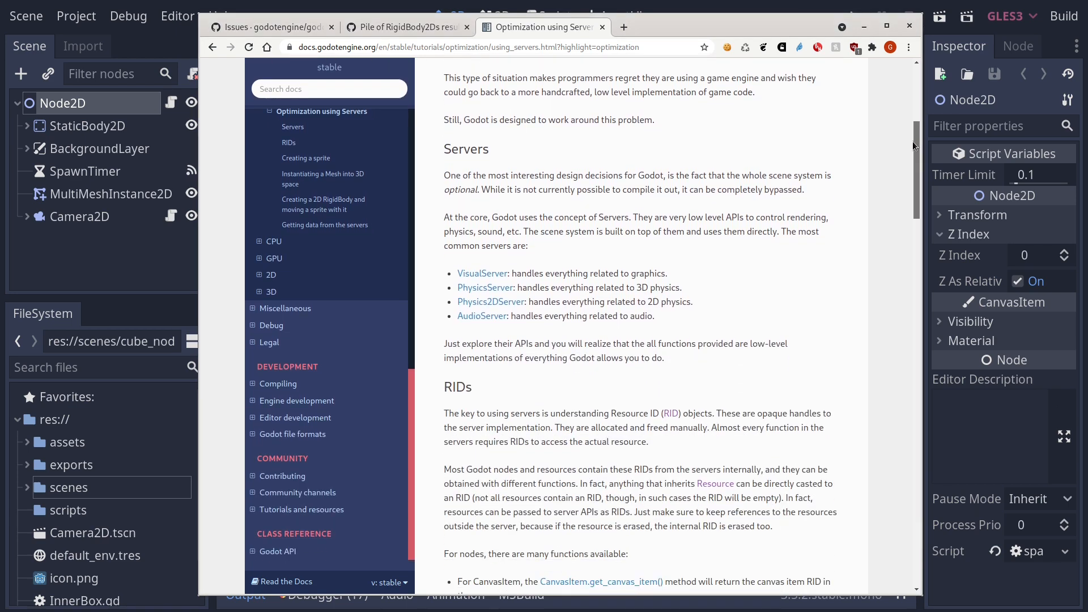
{"action": "scroll", "scroll_direction": "down", "scroll_amount": 3}
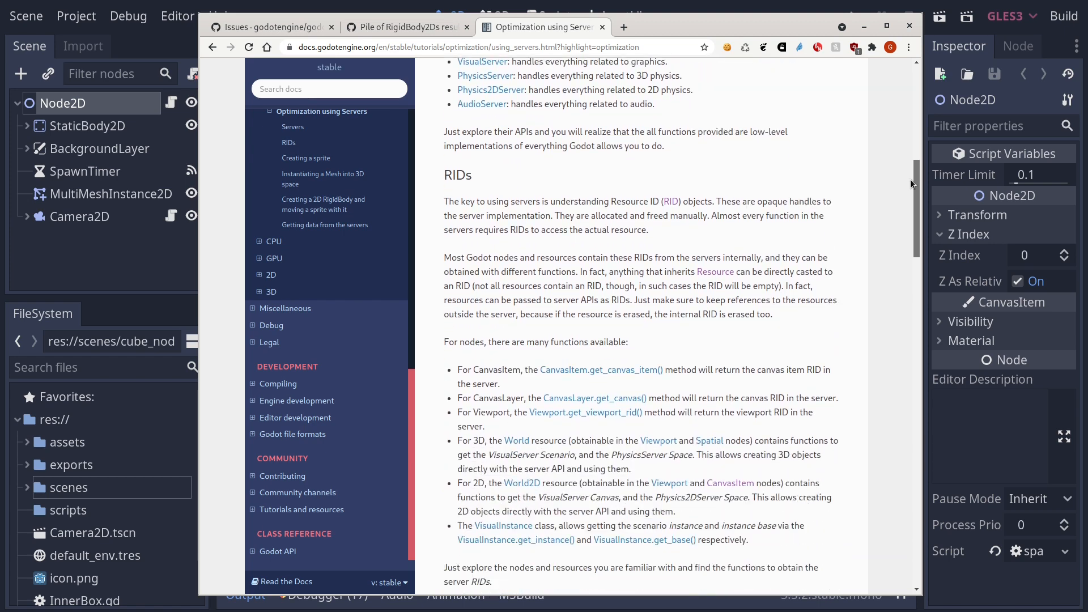
{"action": "scroll", "scroll_direction": "down", "scroll_amount": 3}
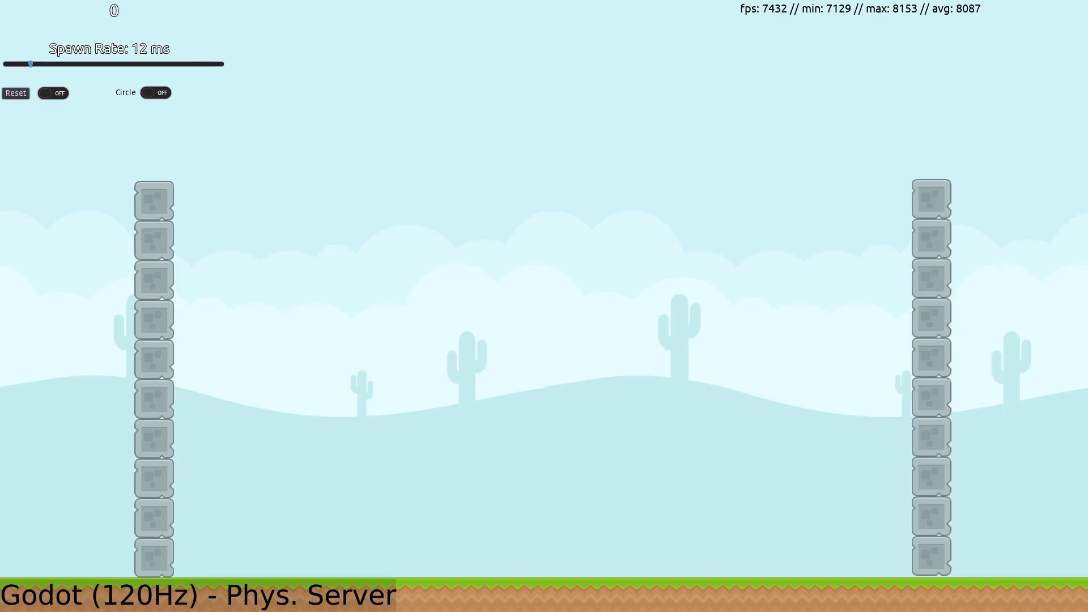
- Turn spawning ON in the 120 Hz physics-server test so boxes accumulate toward 2,000
{"action": "left_click", "coordinate": [54, 93]}
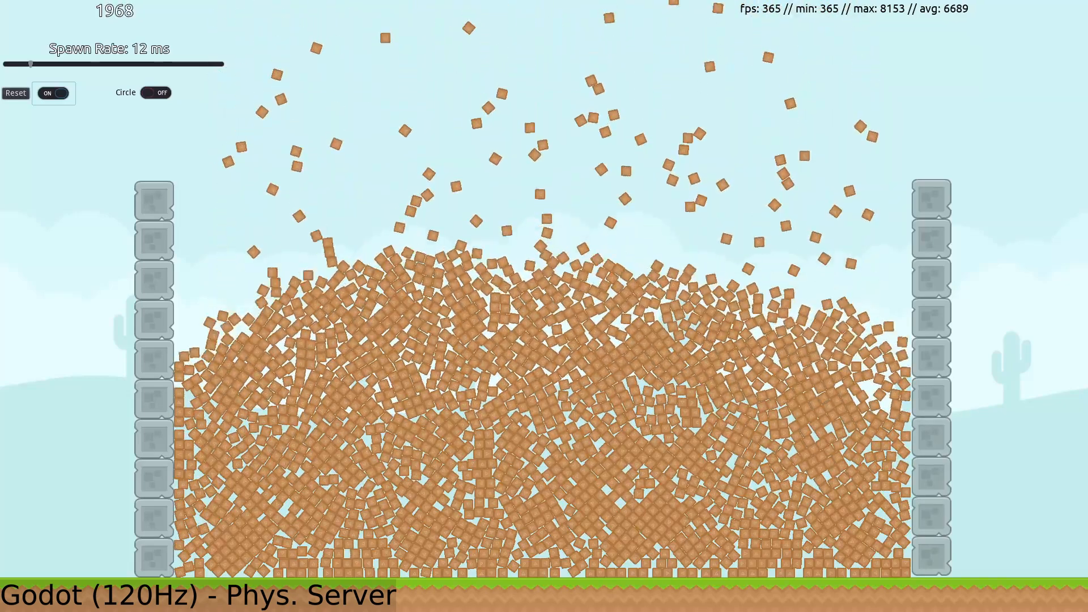
- Switch the spawned bodies to circles for the 120 Hz physics-server rerun
{"action": "left_click", "coordinate": [53, 93]}
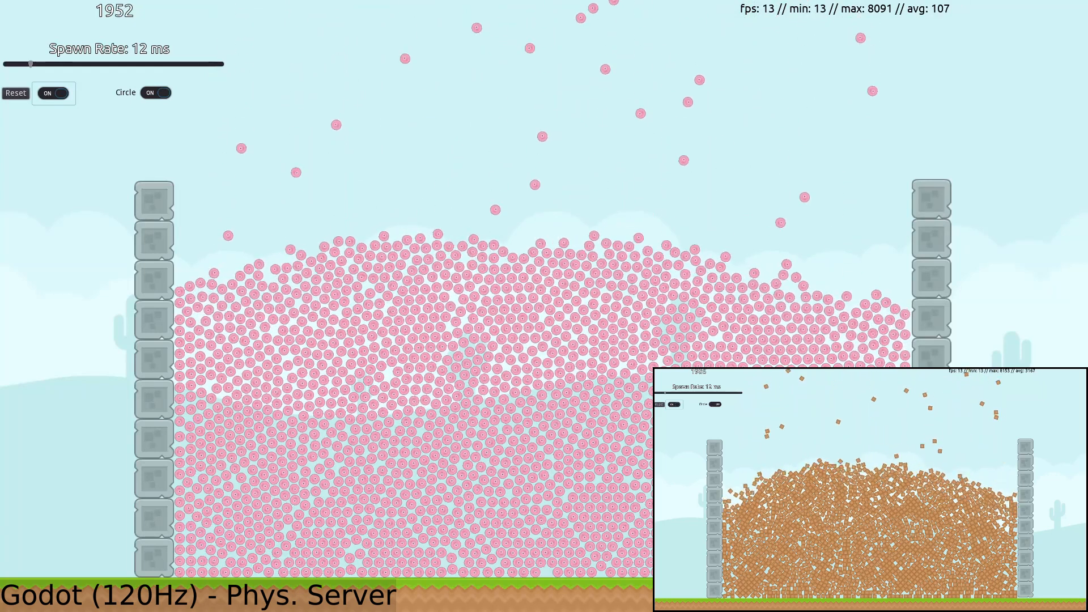
{"action": "left_click", "coordinate": [53, 93]}
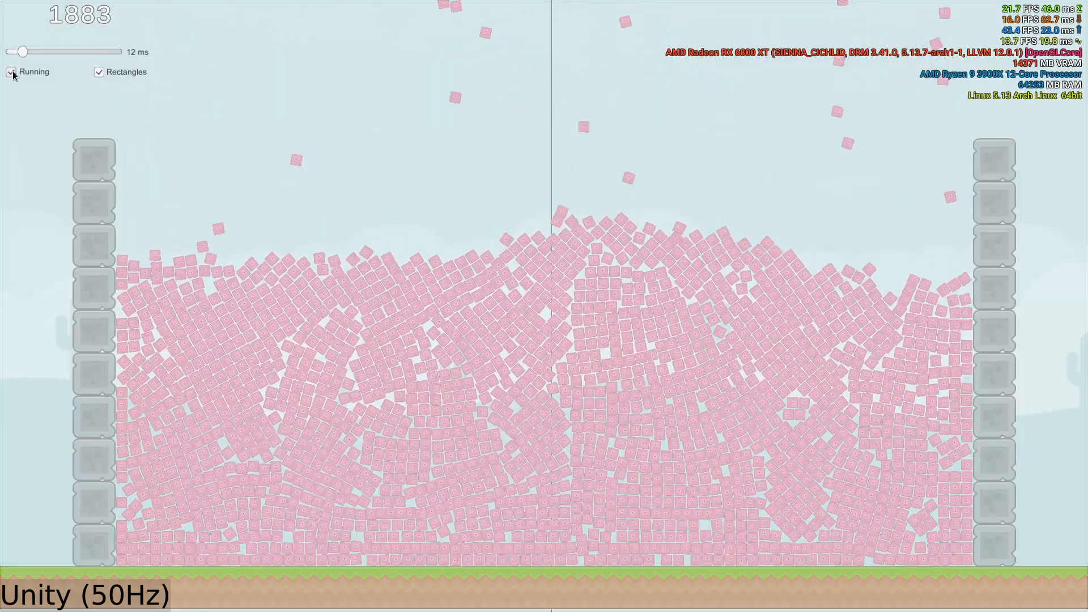
- Uncheck Running in the Unity 50 Hz build to halt spawning at about 1,895 boxes
{"action": "left_click", "coordinate": [12, 71]}
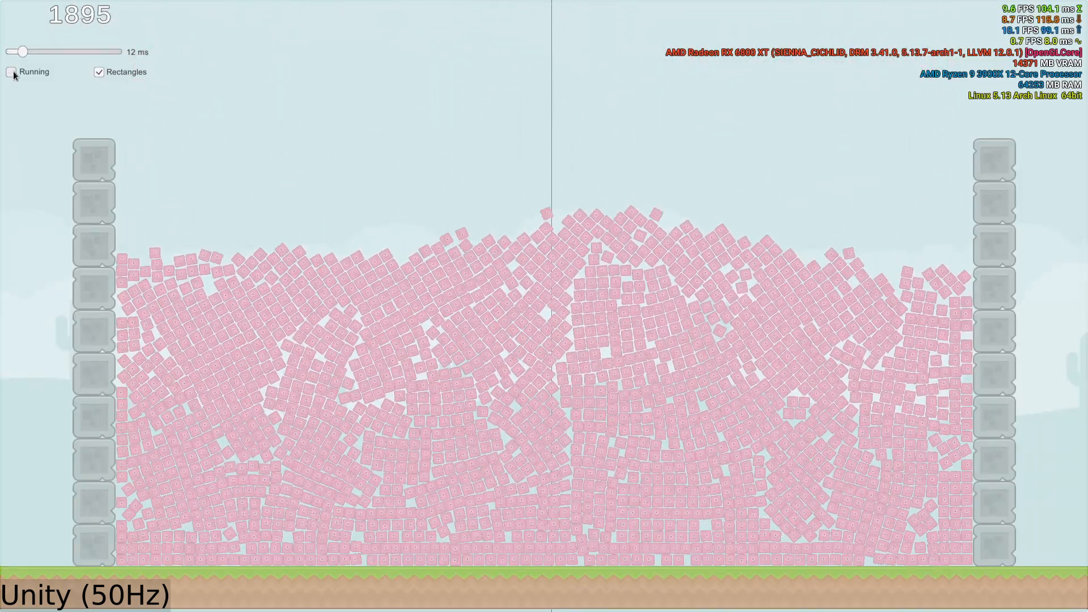
- Toggle Running on to spawn rectangles at 120 Hz, then off at about 1150 boxes
{"action": "left_click", "coordinate": [11, 71]}
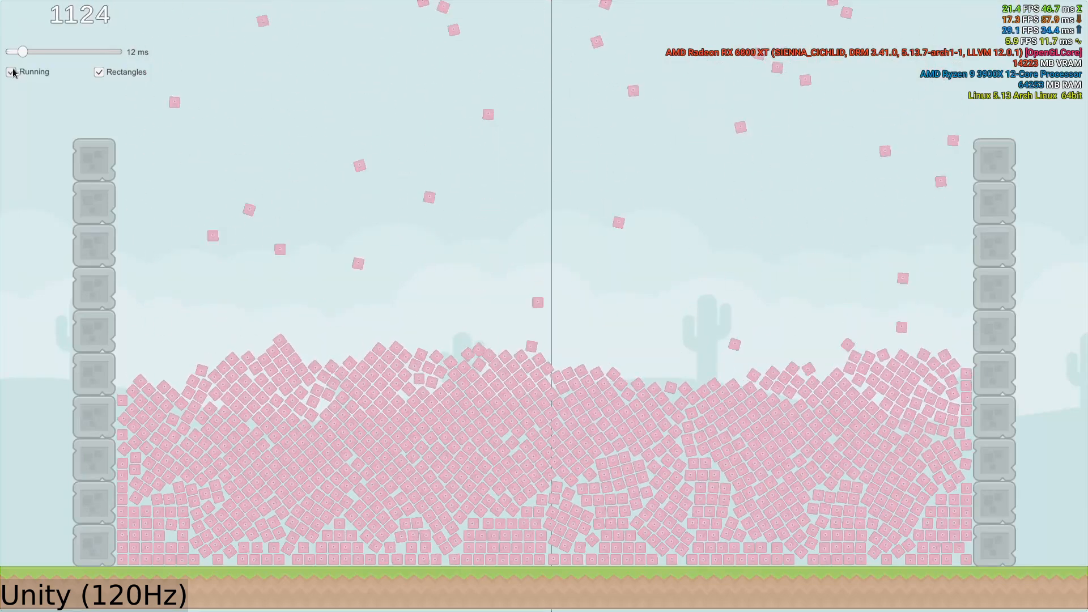
{"action": "left_click", "coordinate": [11, 72]}
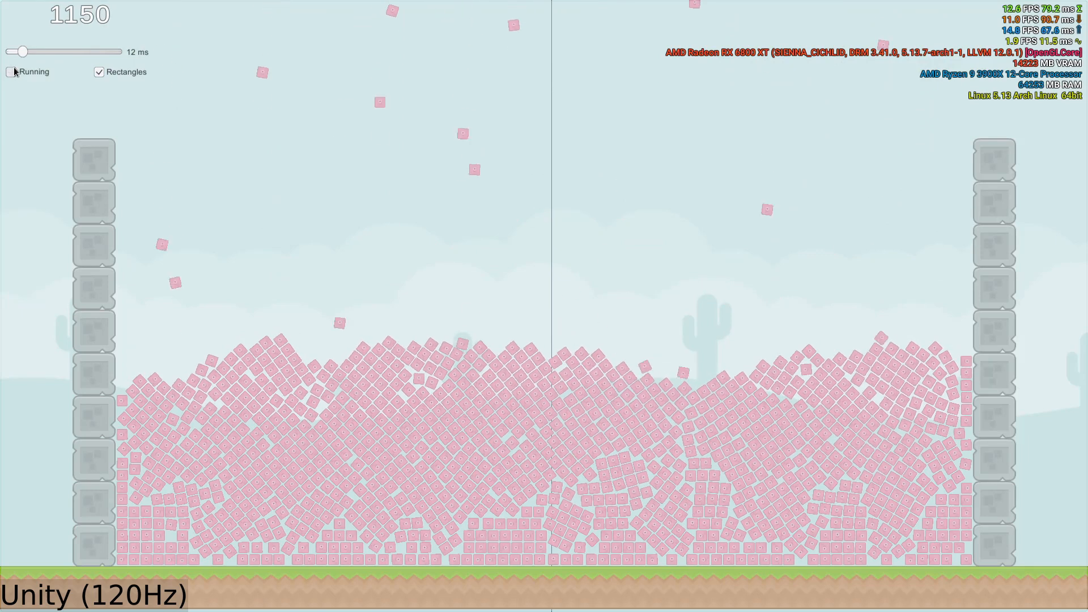
{"action": "left_click", "coordinate": [12, 71]}
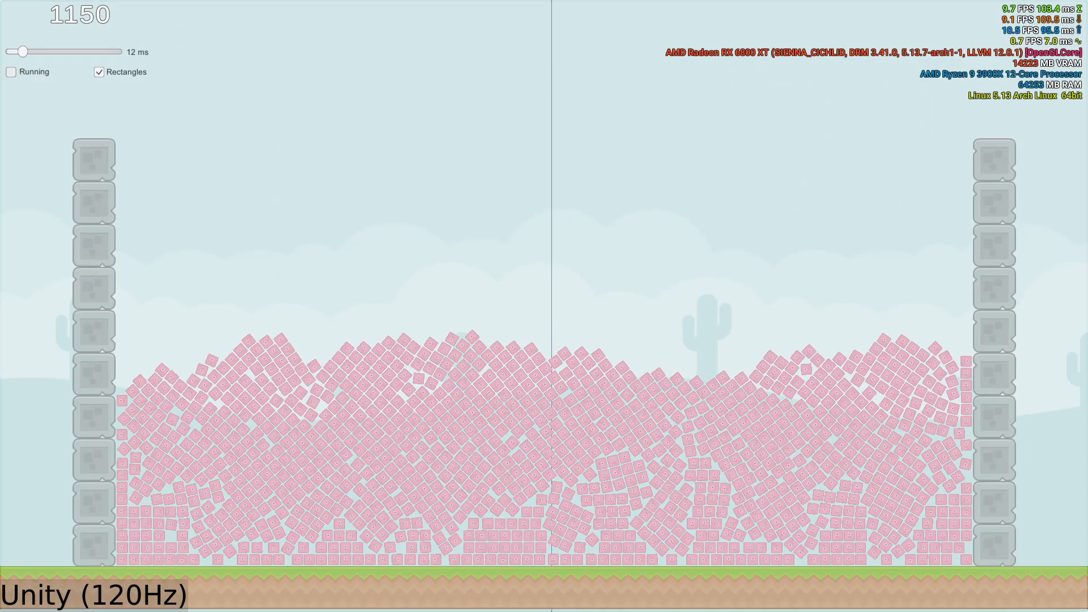